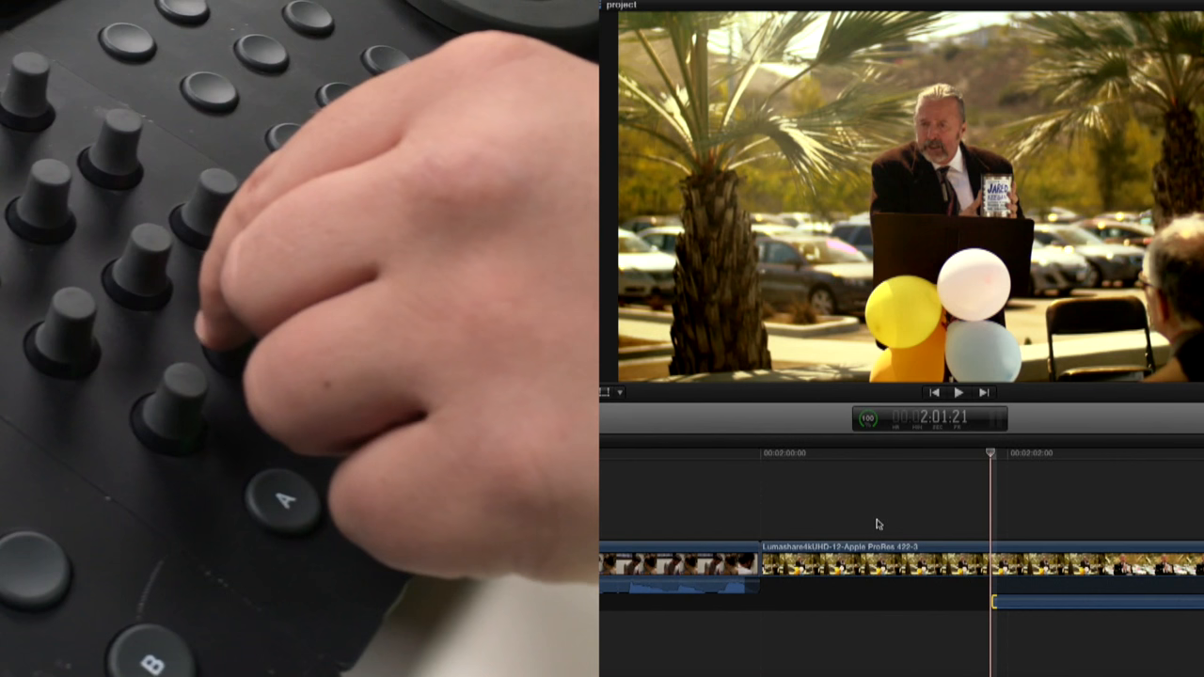
# Bring up Spotlight Search over the Final Cut Pro editing workspace
pyautogui.press('cmd+space')
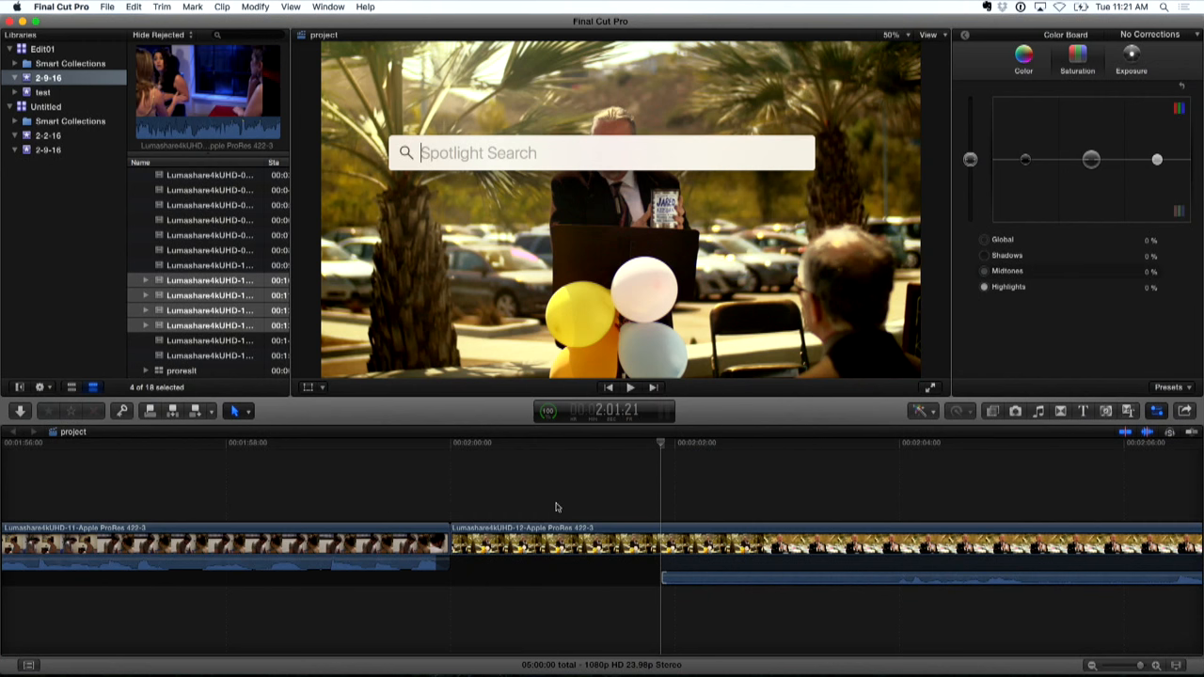